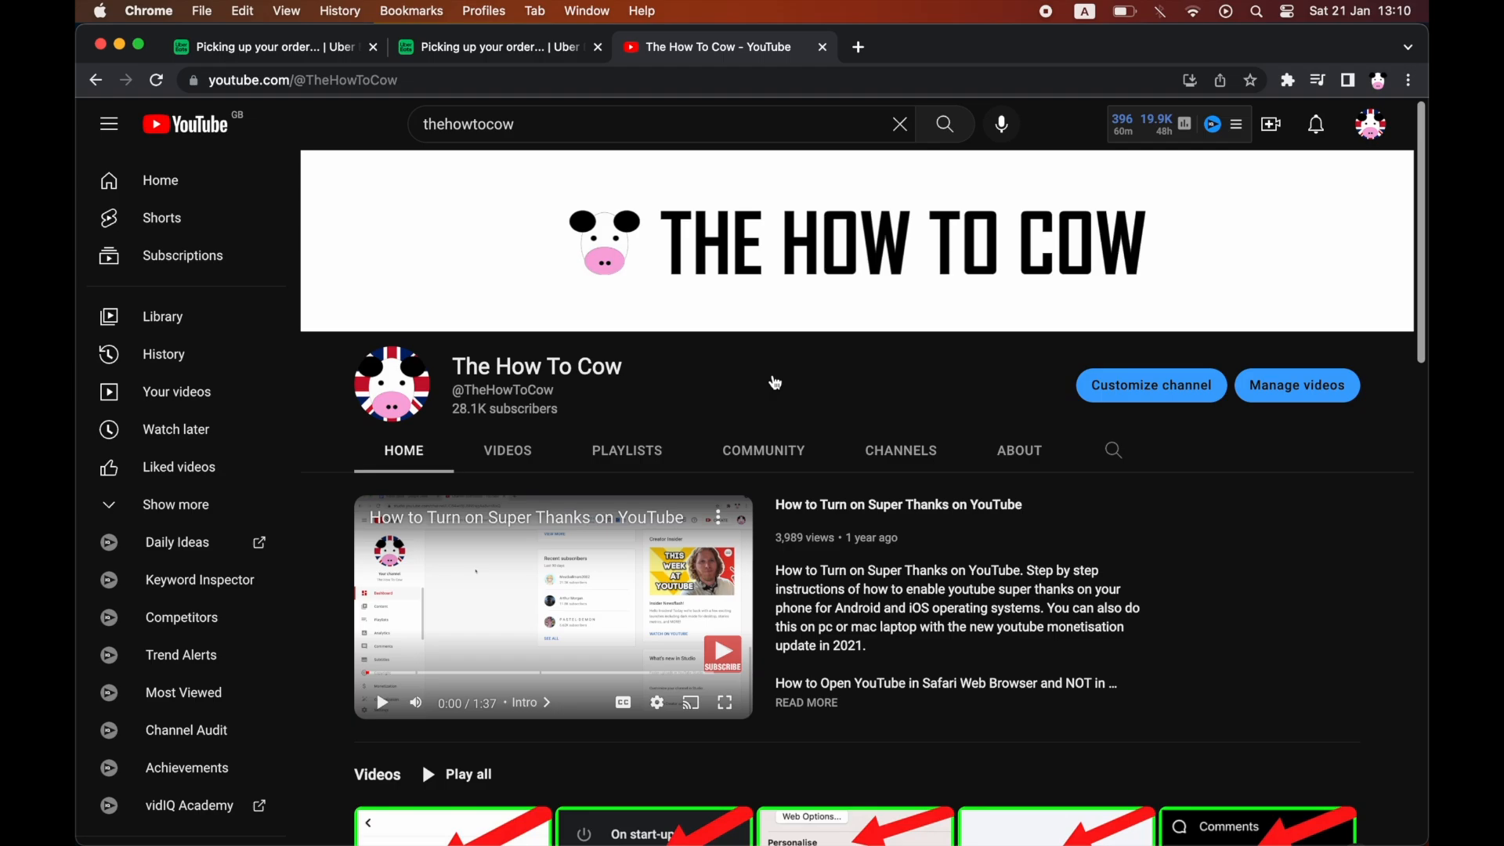
mouse_move(935, 513)
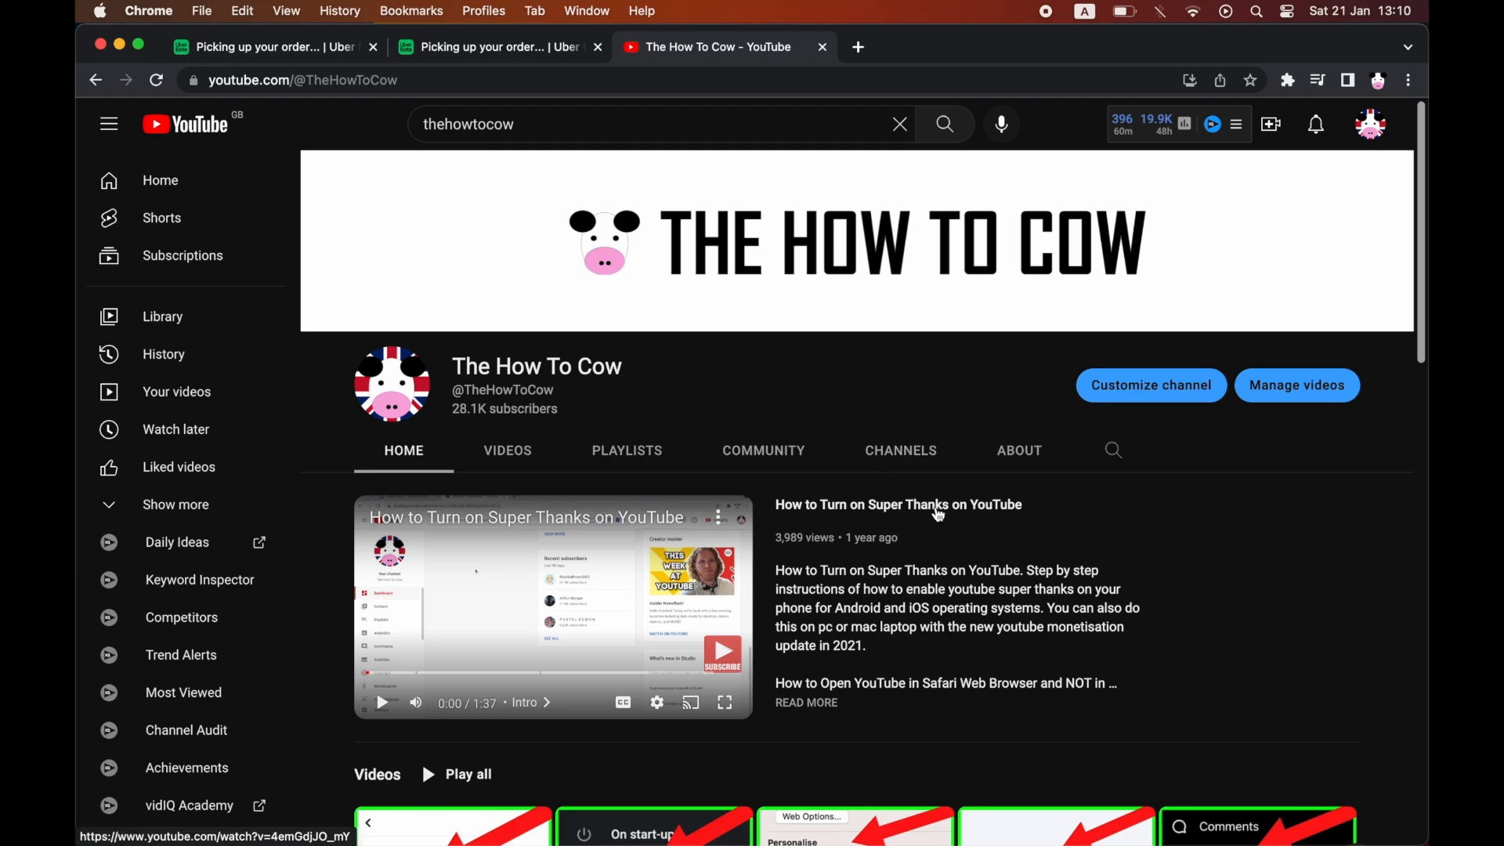
Step: Open the featured 'How to Turn on Super Thanks on YouTube' video from the channel Home tab
left_click(897, 504)
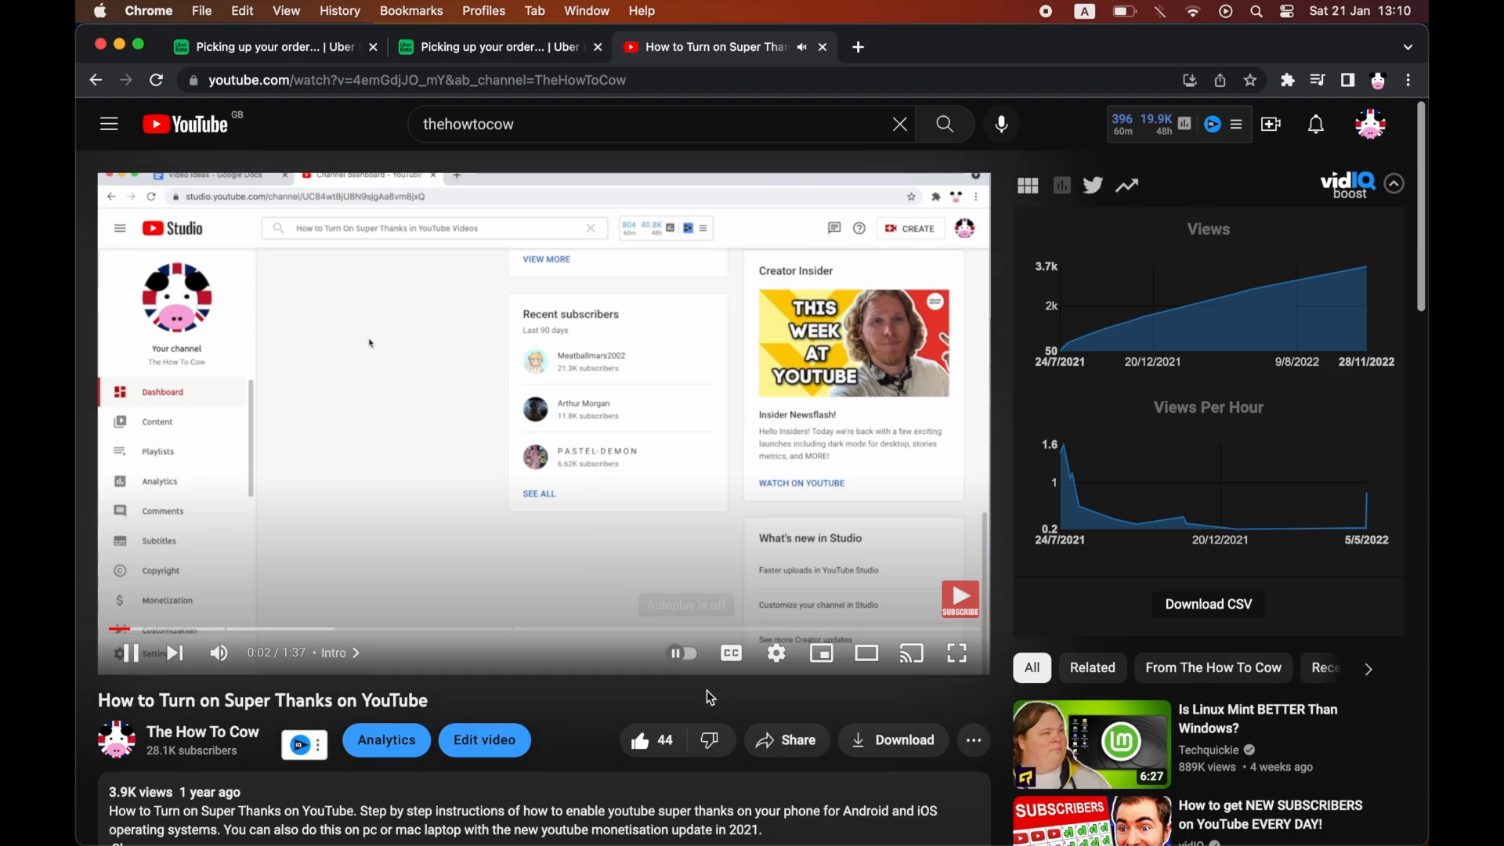
mouse_move(775, 653)
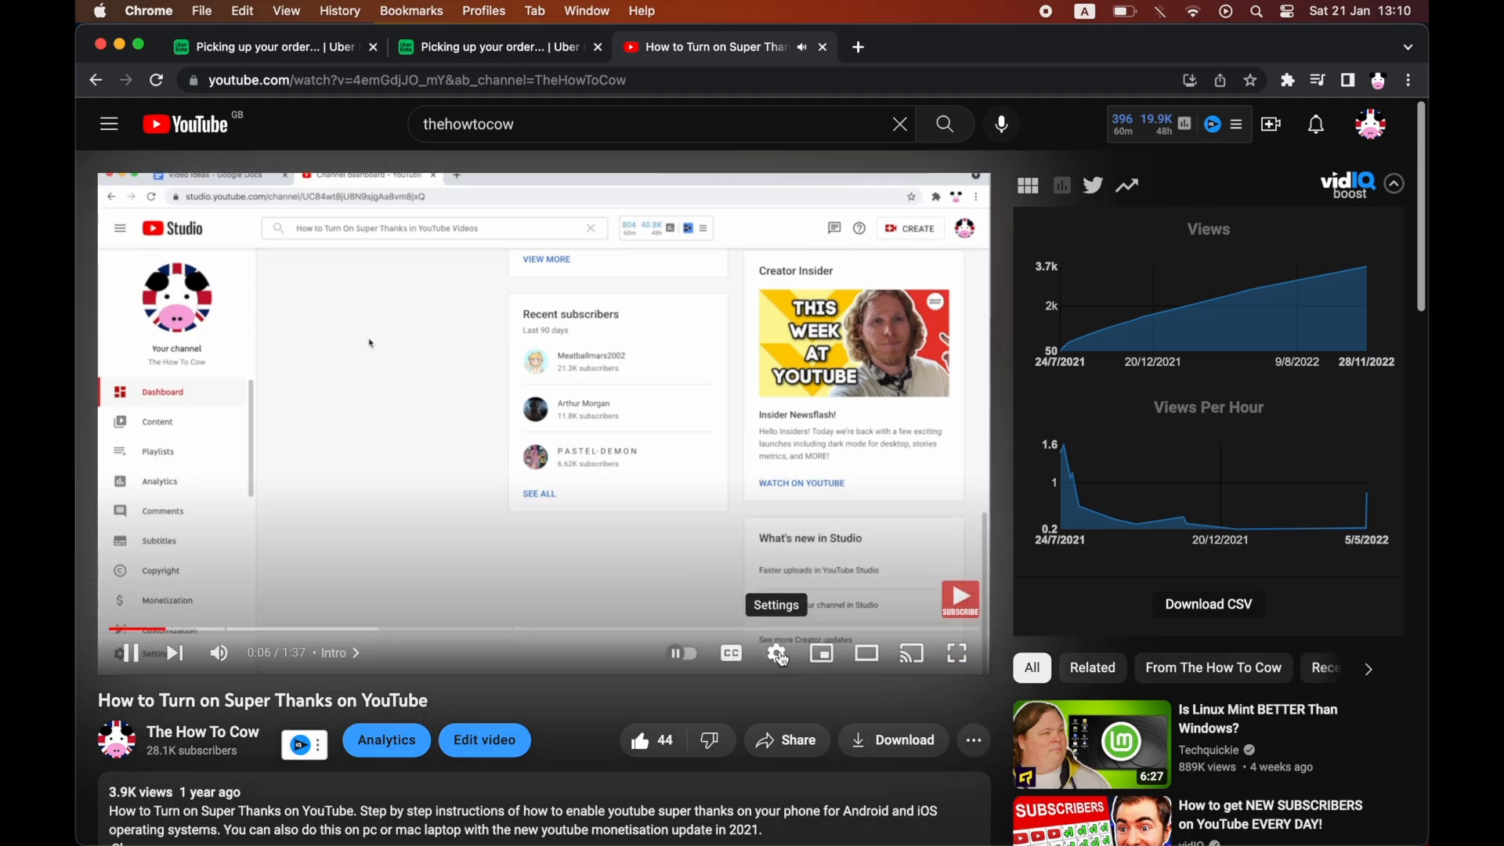
Step: Toggle Ambient mode off in player settings, then reopen settings showing the grey toggle
left_click(777, 654)
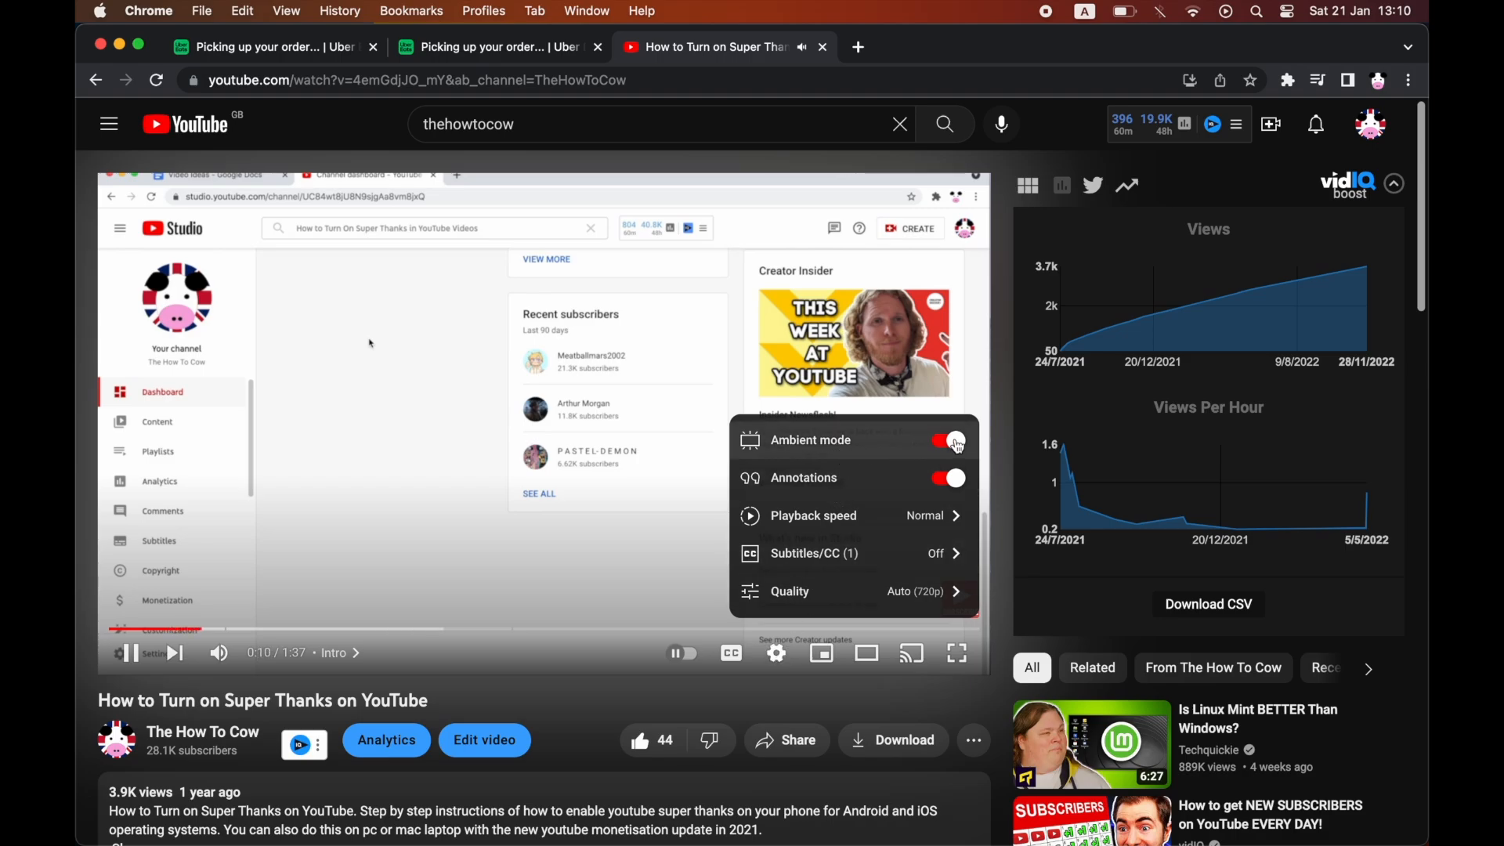
left_click(948, 439)
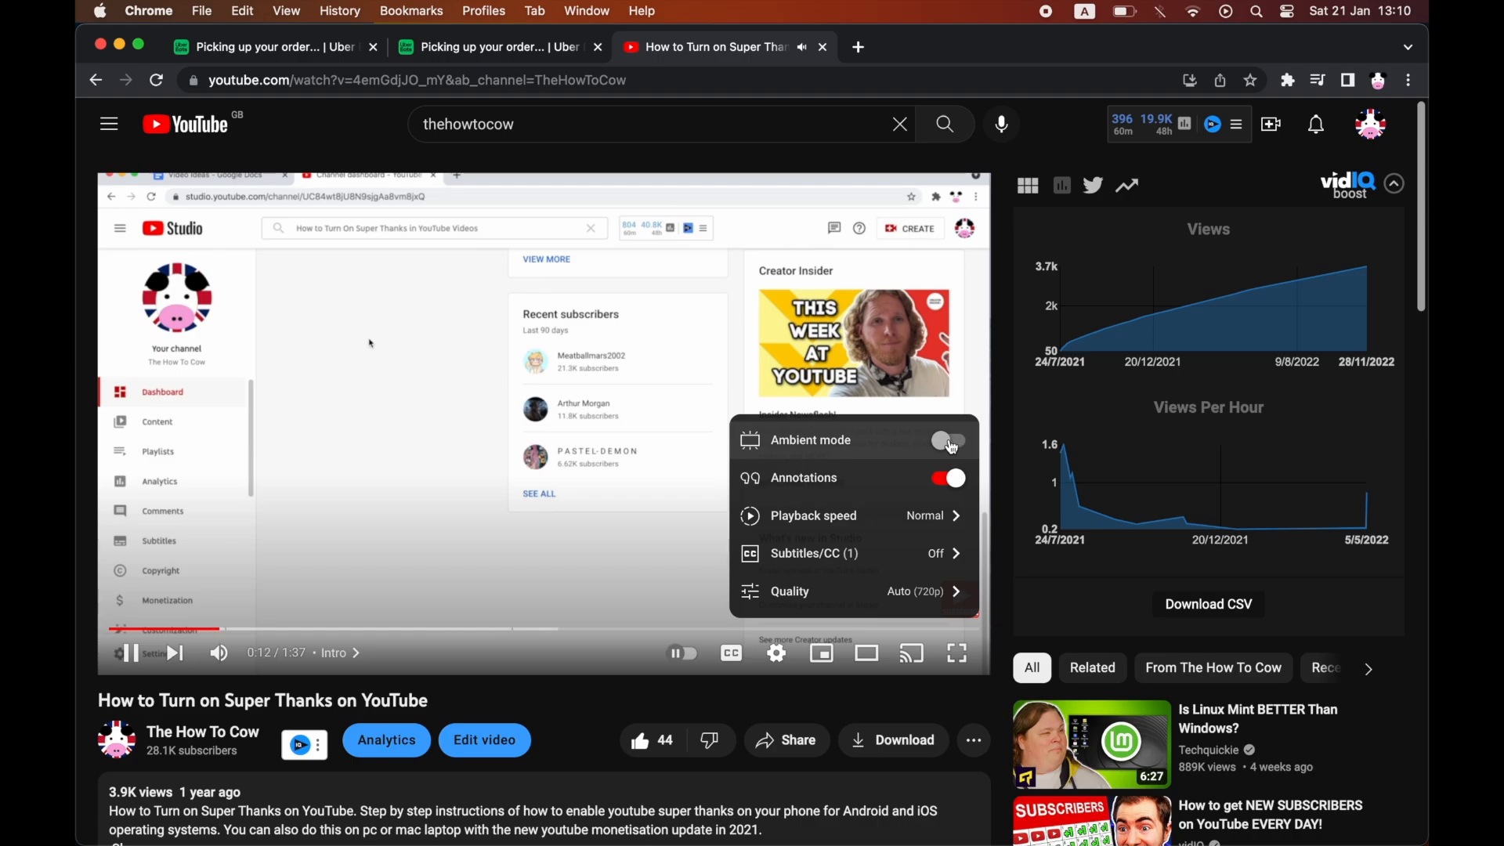
left_click(947, 439)
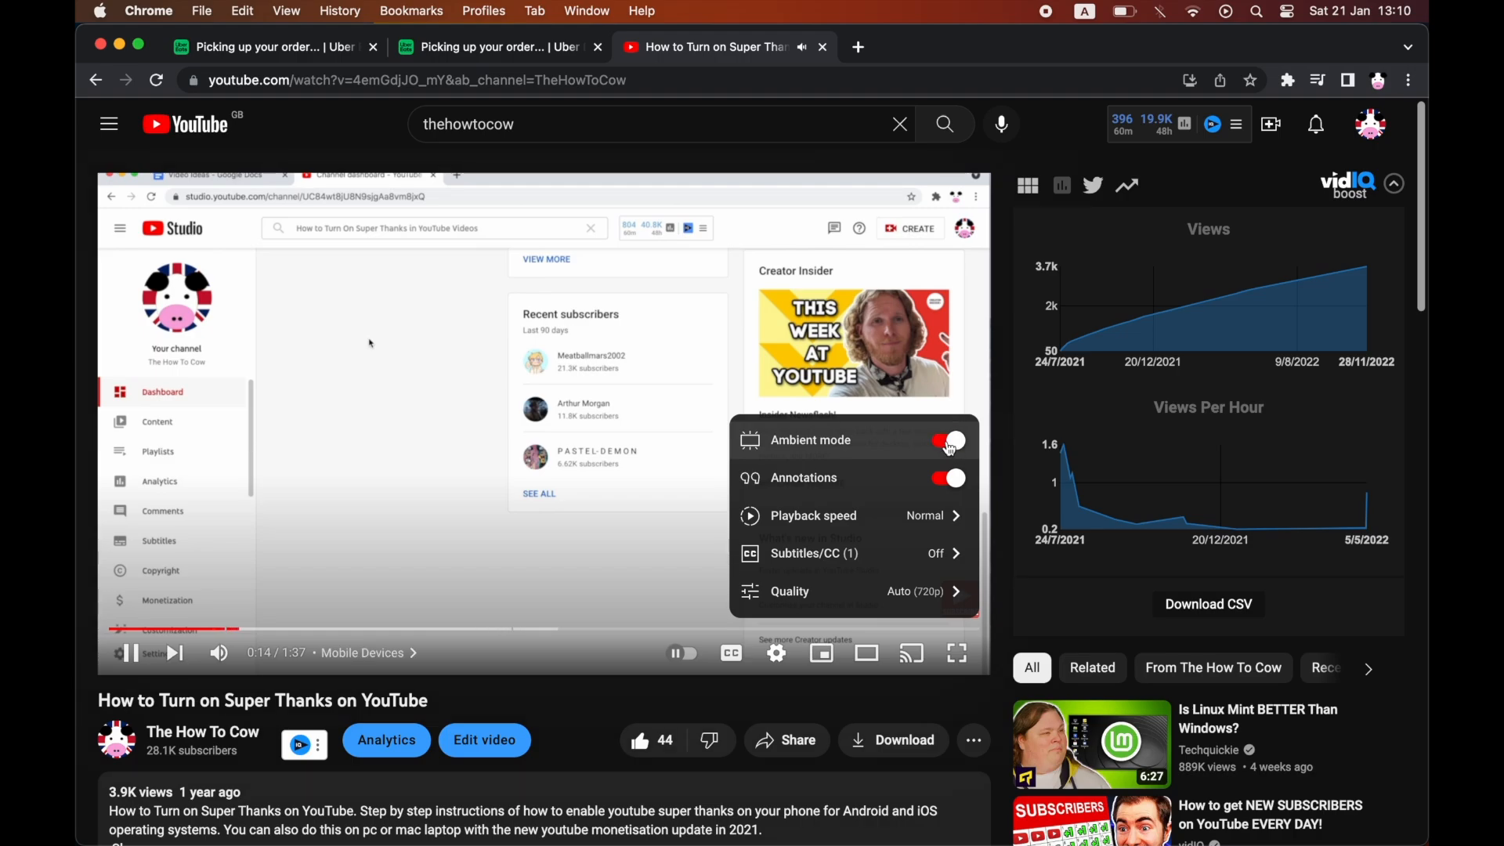
left_click(947, 439)
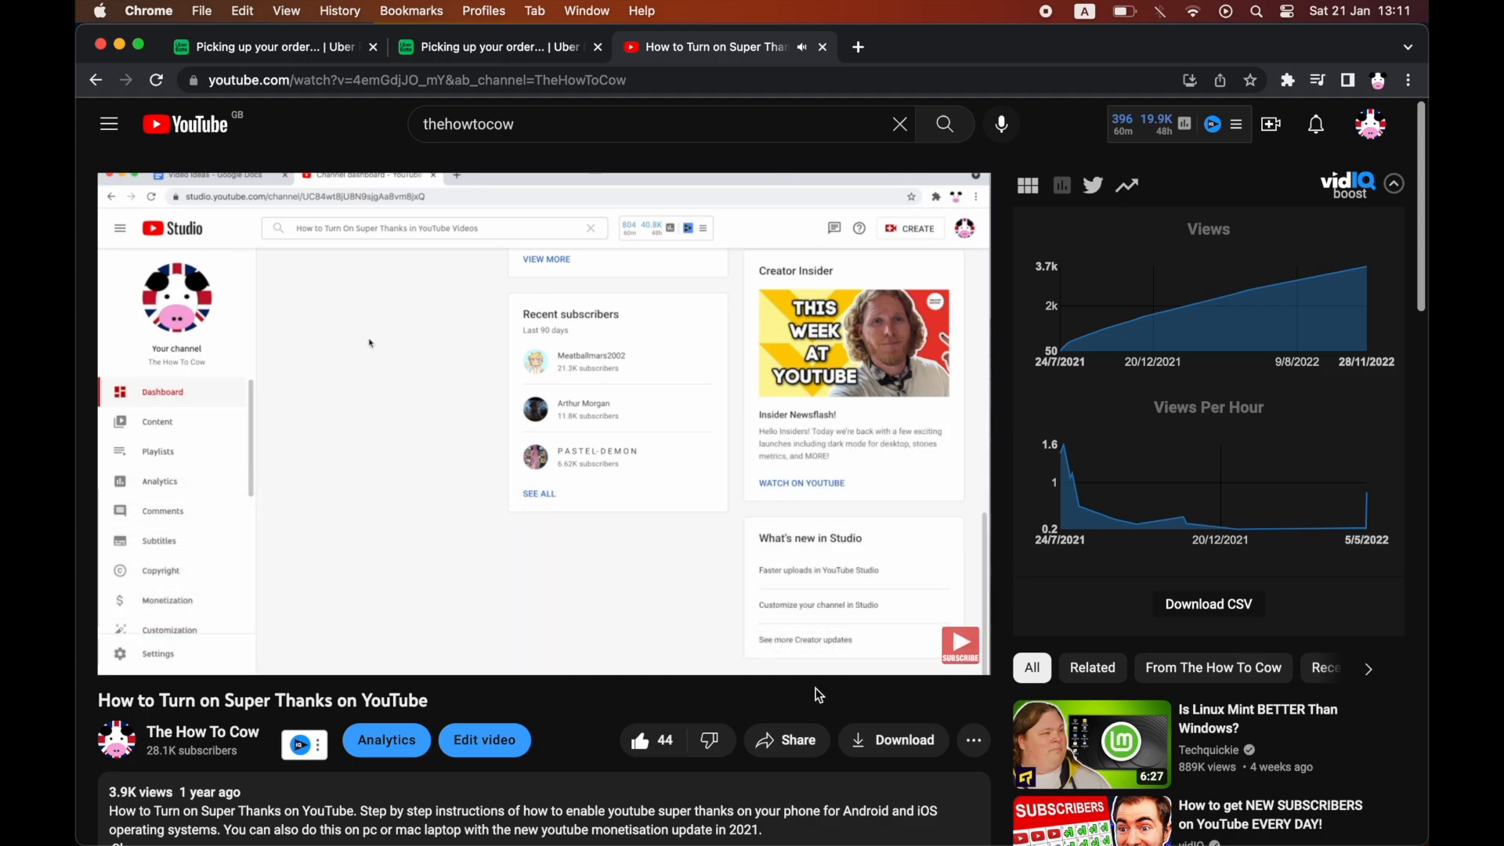
left_click(776, 653)
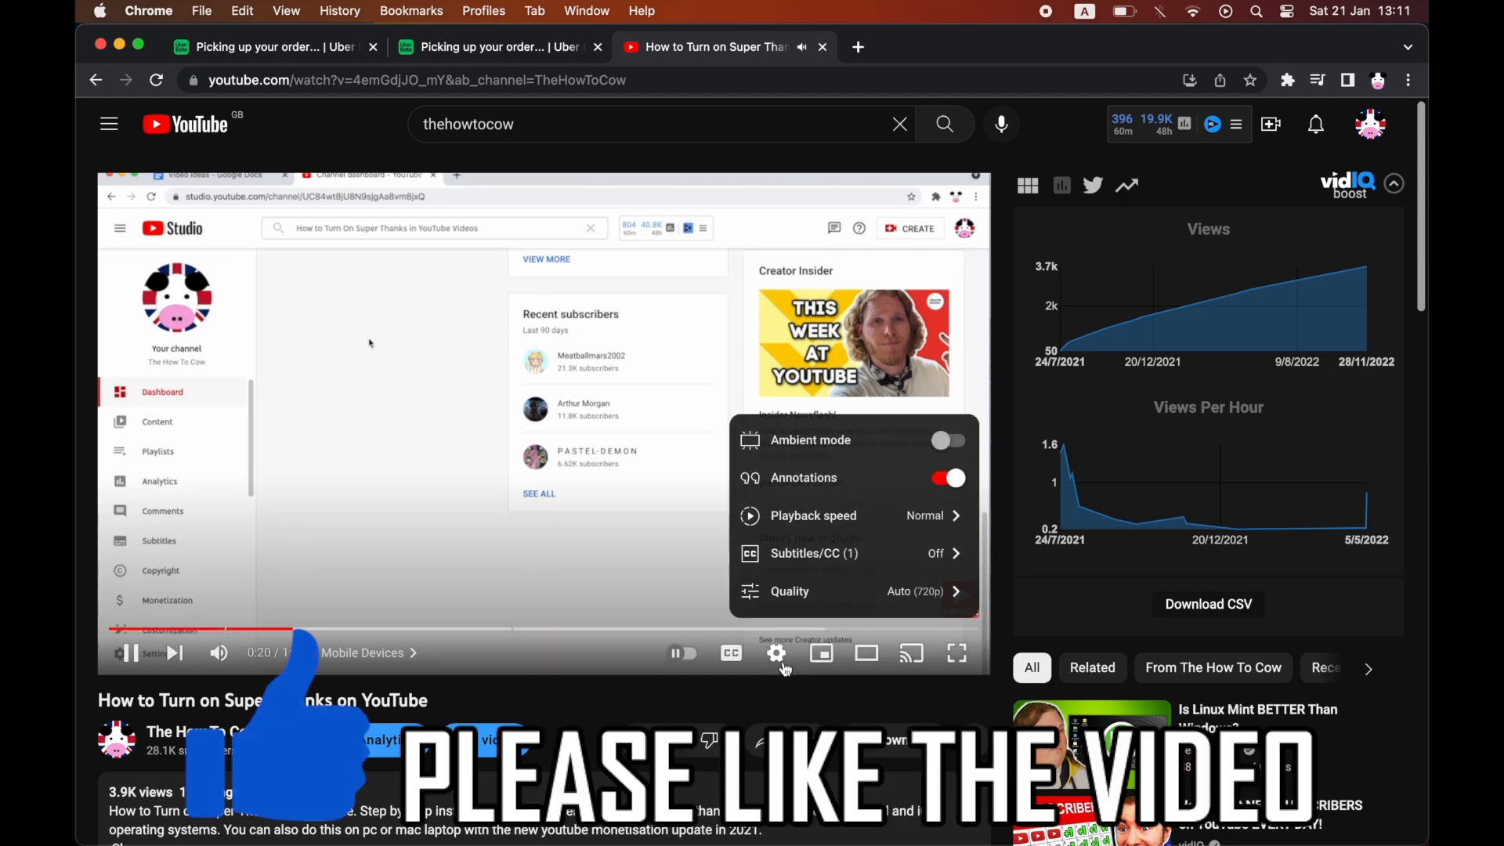
mouse_move(776, 653)
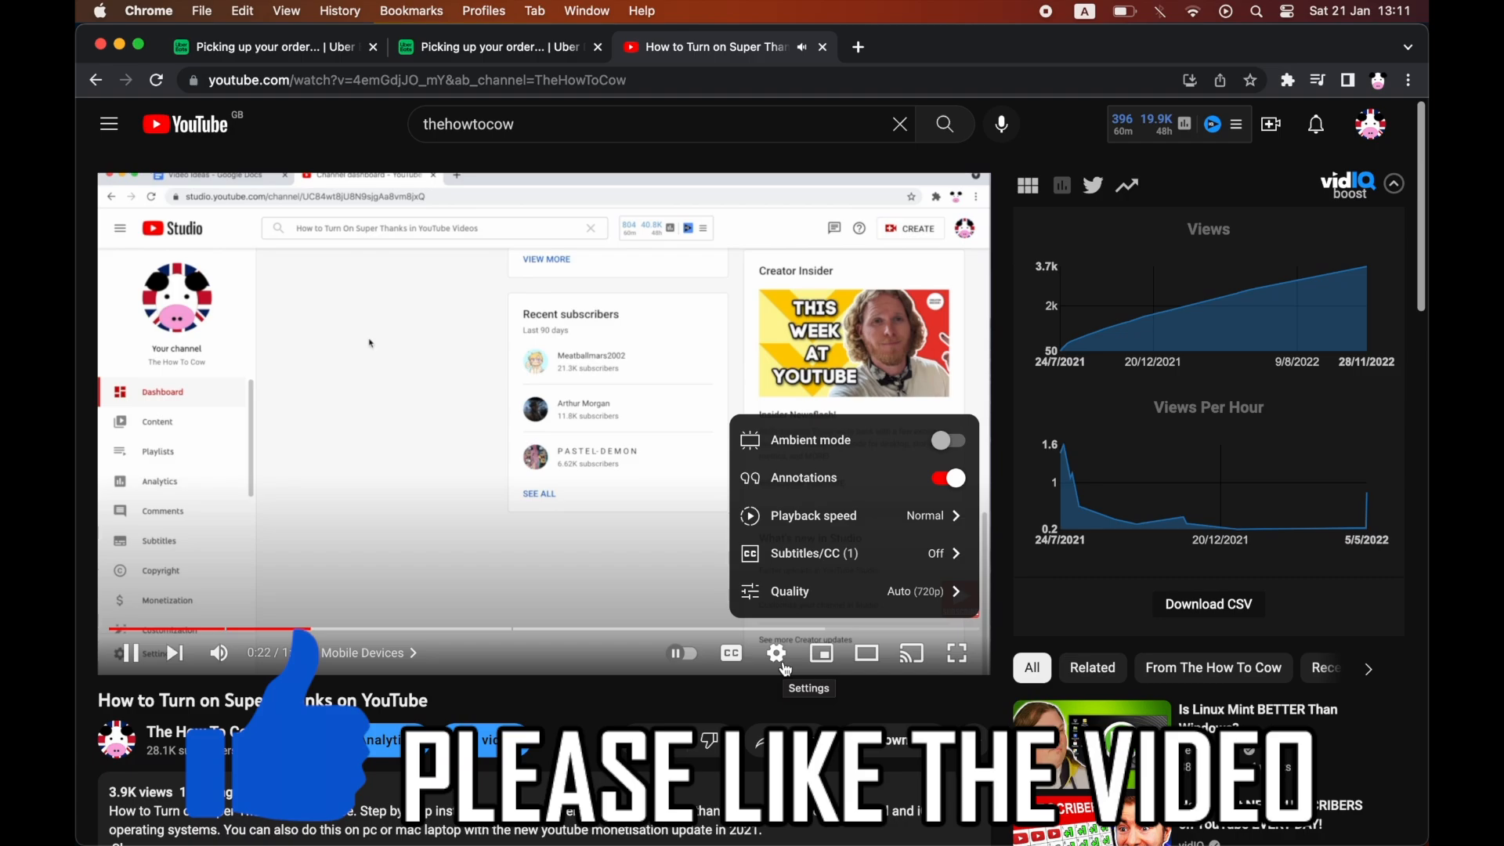